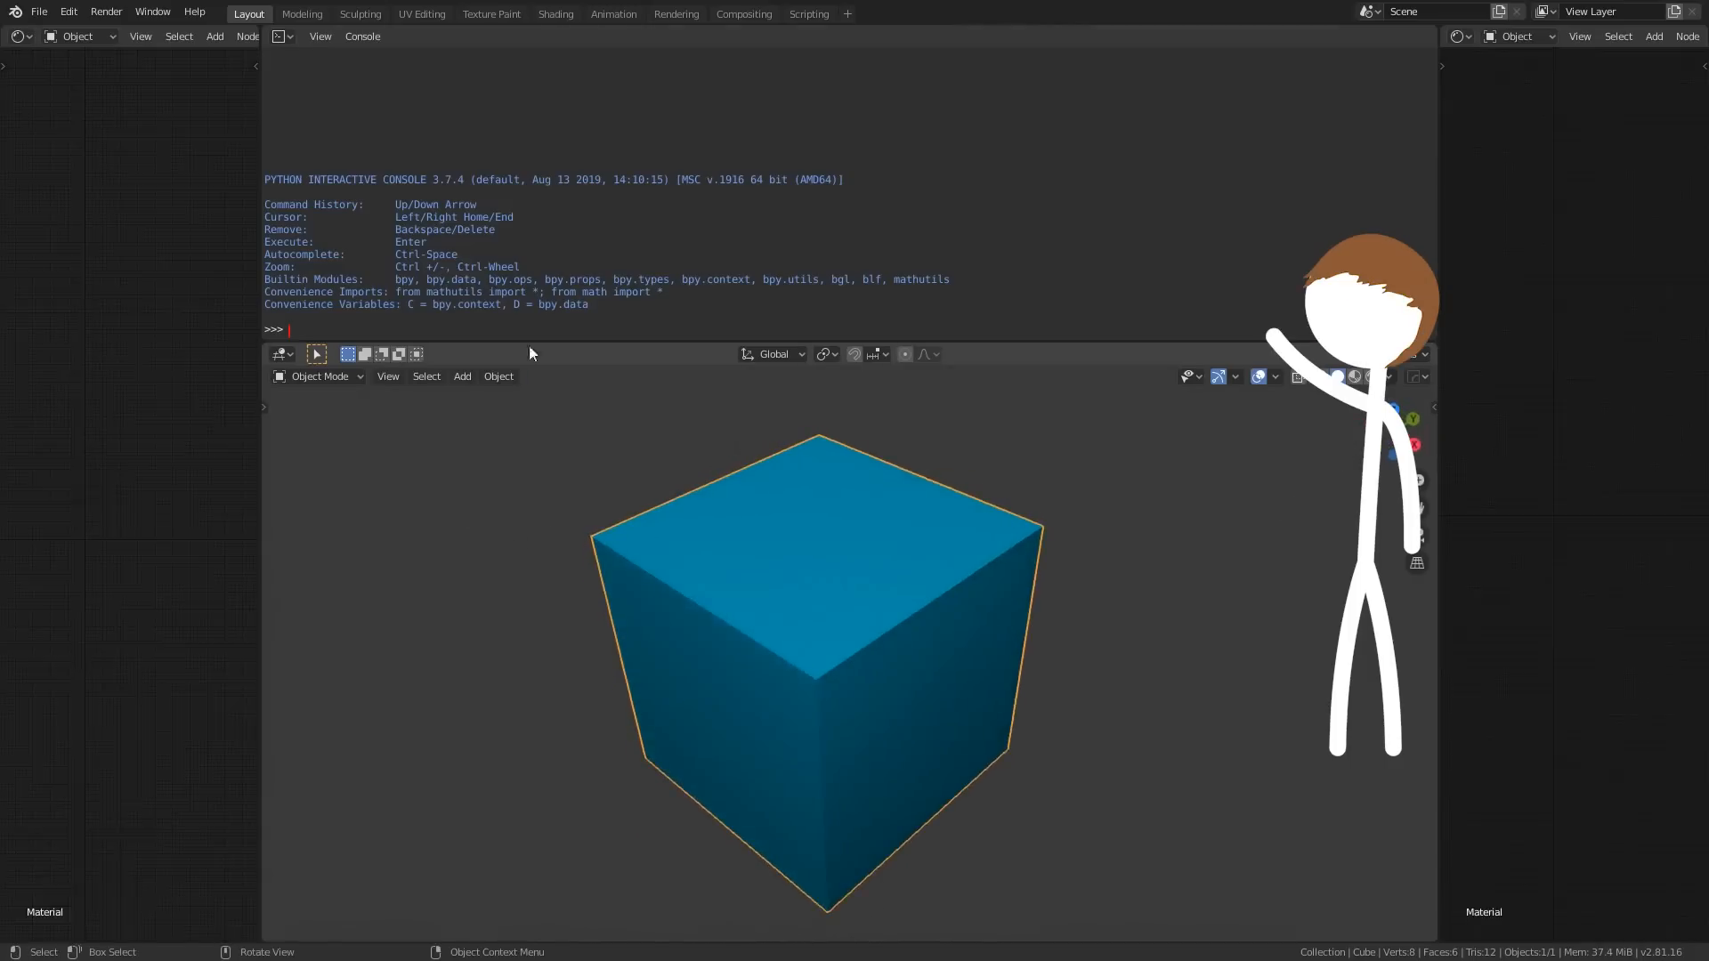
mouse_move(641, 328)
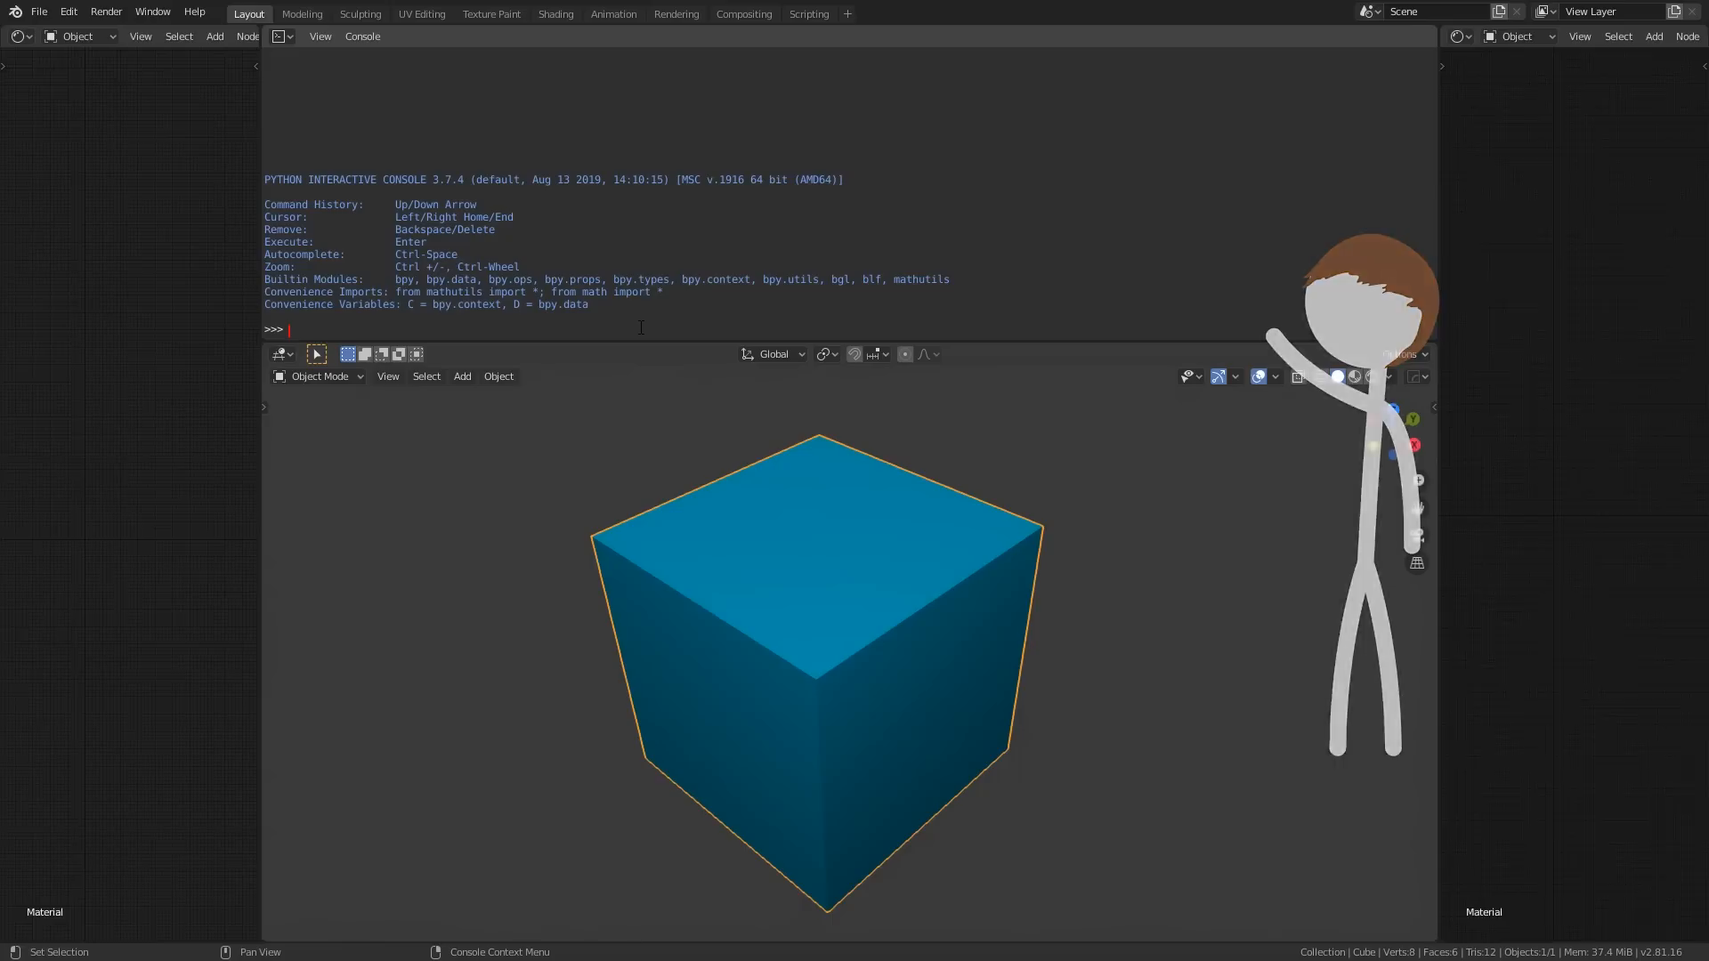
- Run bpy.context.active_object in the Python console, returning the Cube object
type("bpy")
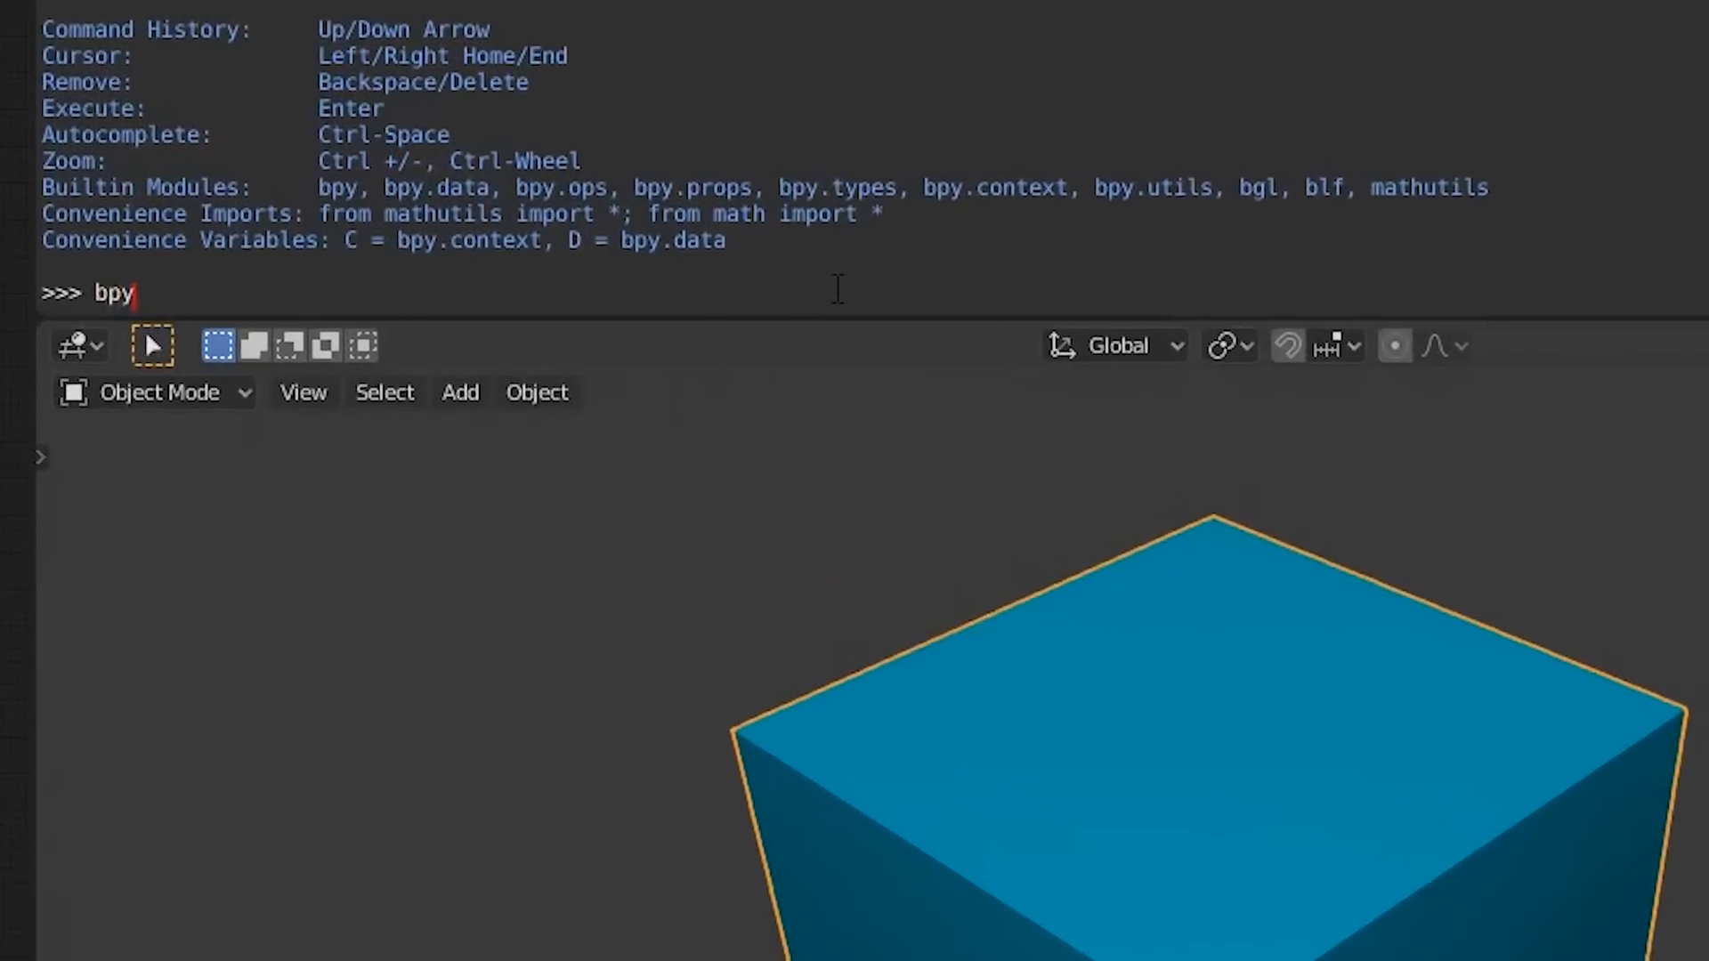
type(".context.")
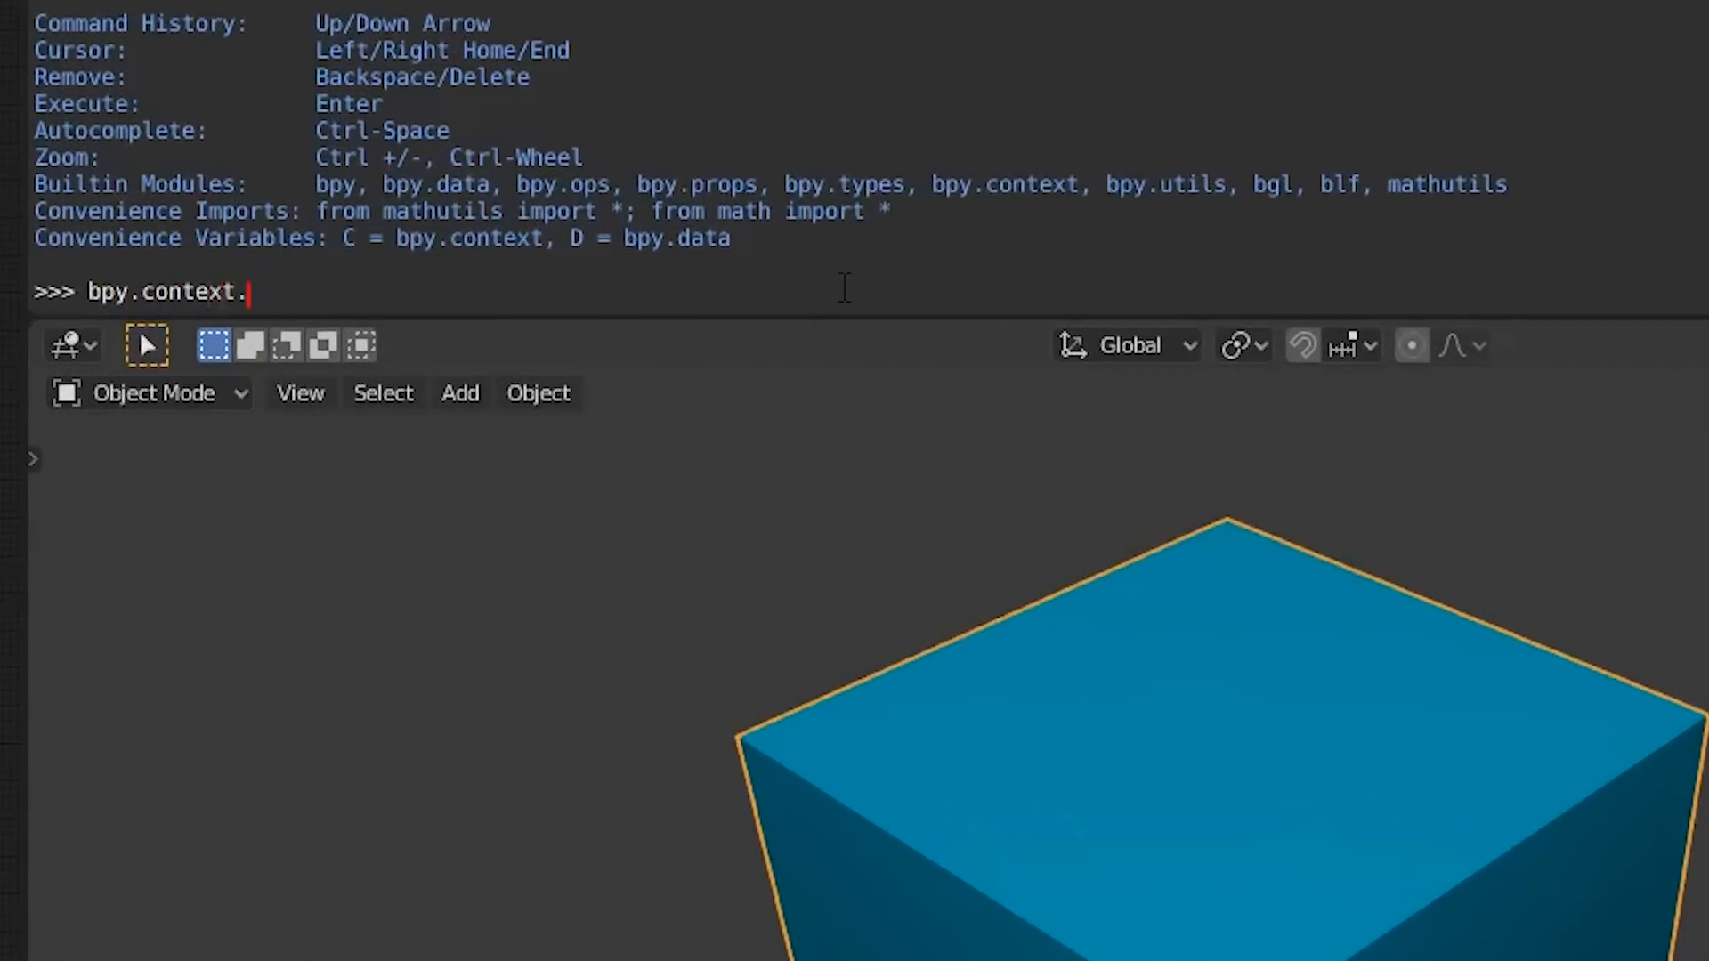
type("active_obje")
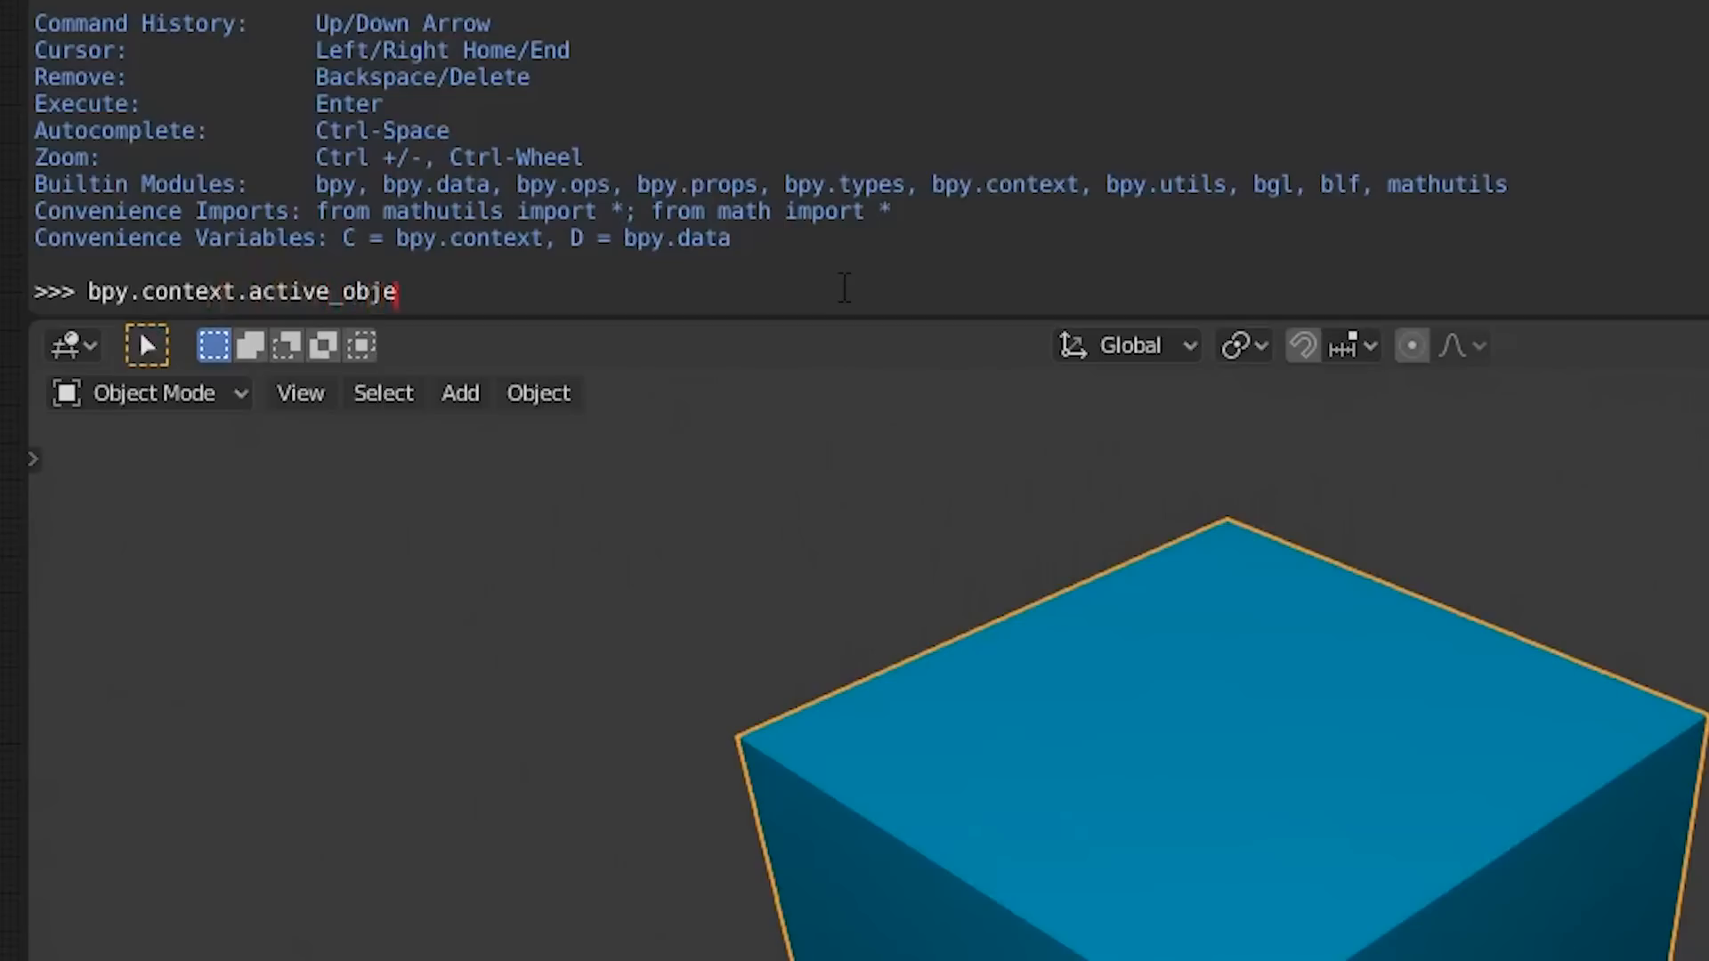
key("Return")
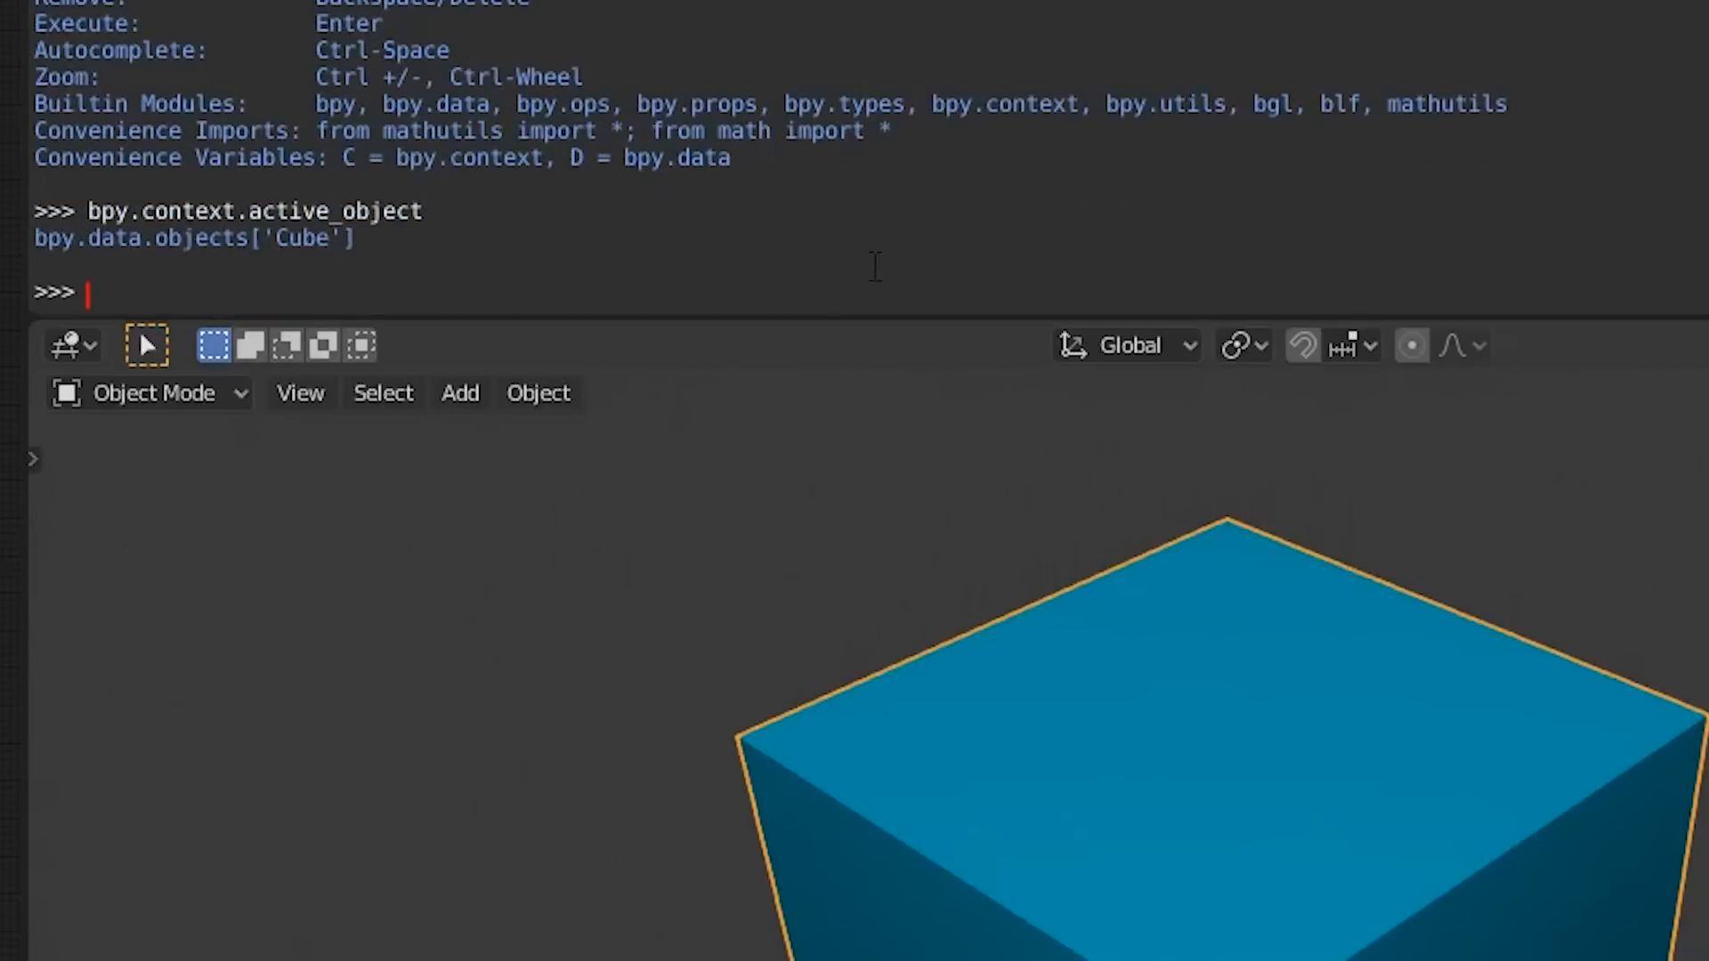
mouse_move(903, 251)
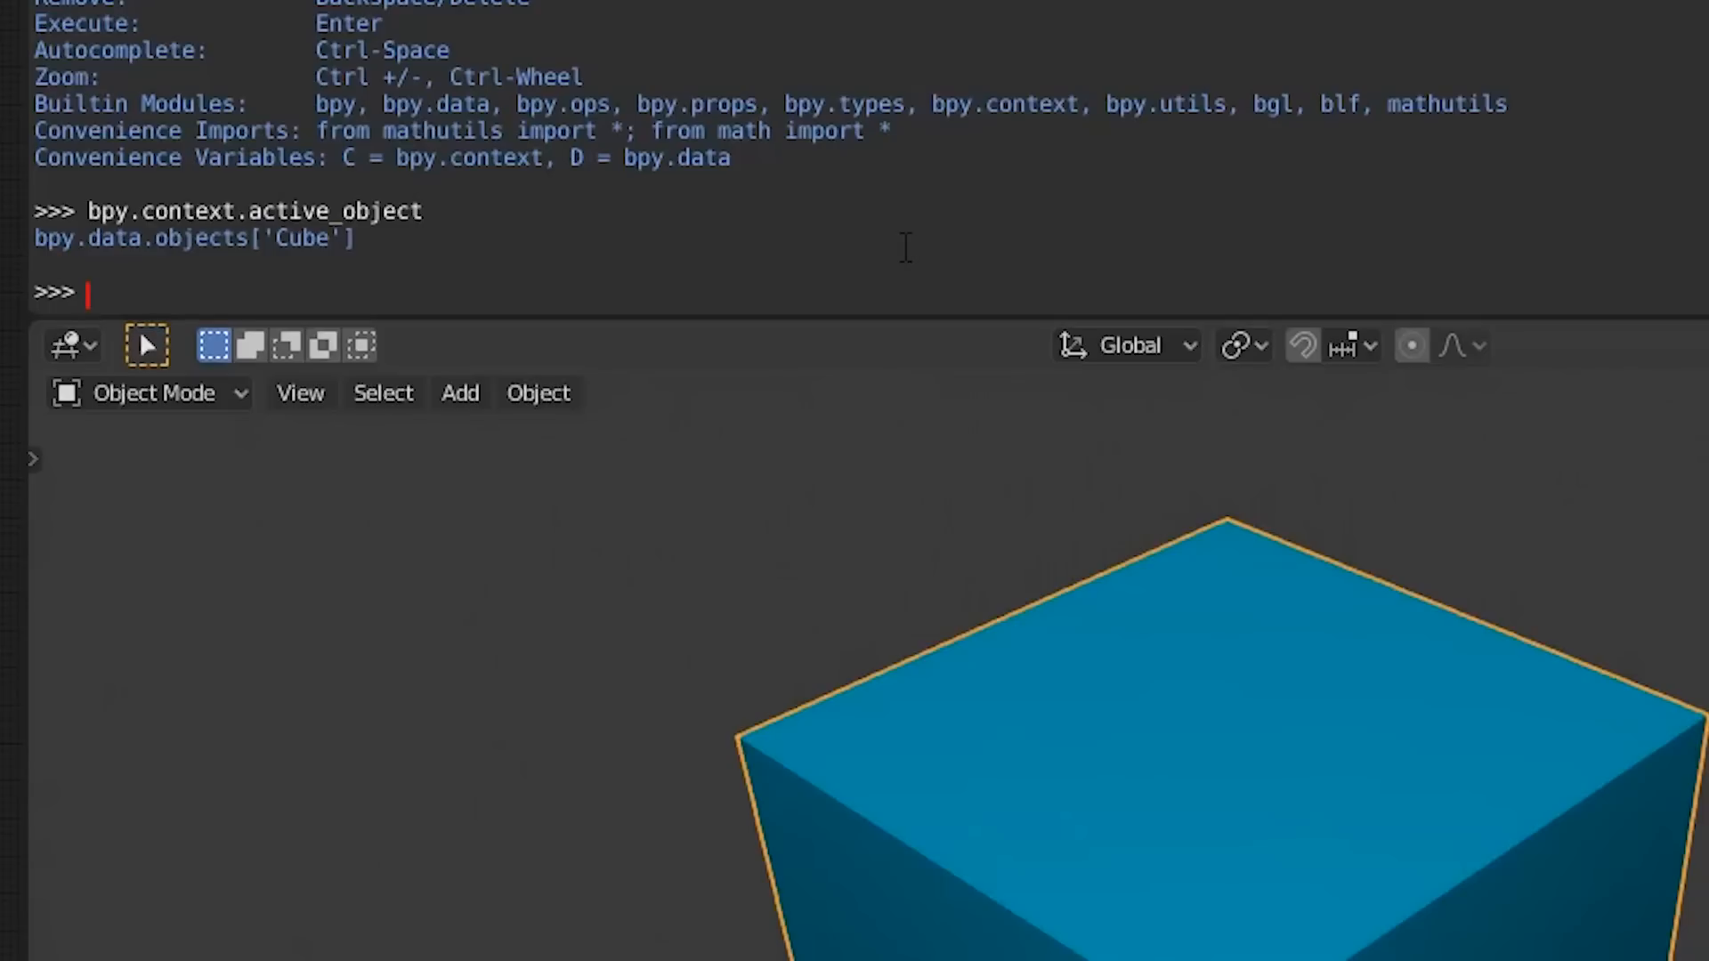
- Type bpy.context.active_object. and scroll through the Cube's listed attributes and methods
type("bpy.context.active_object")
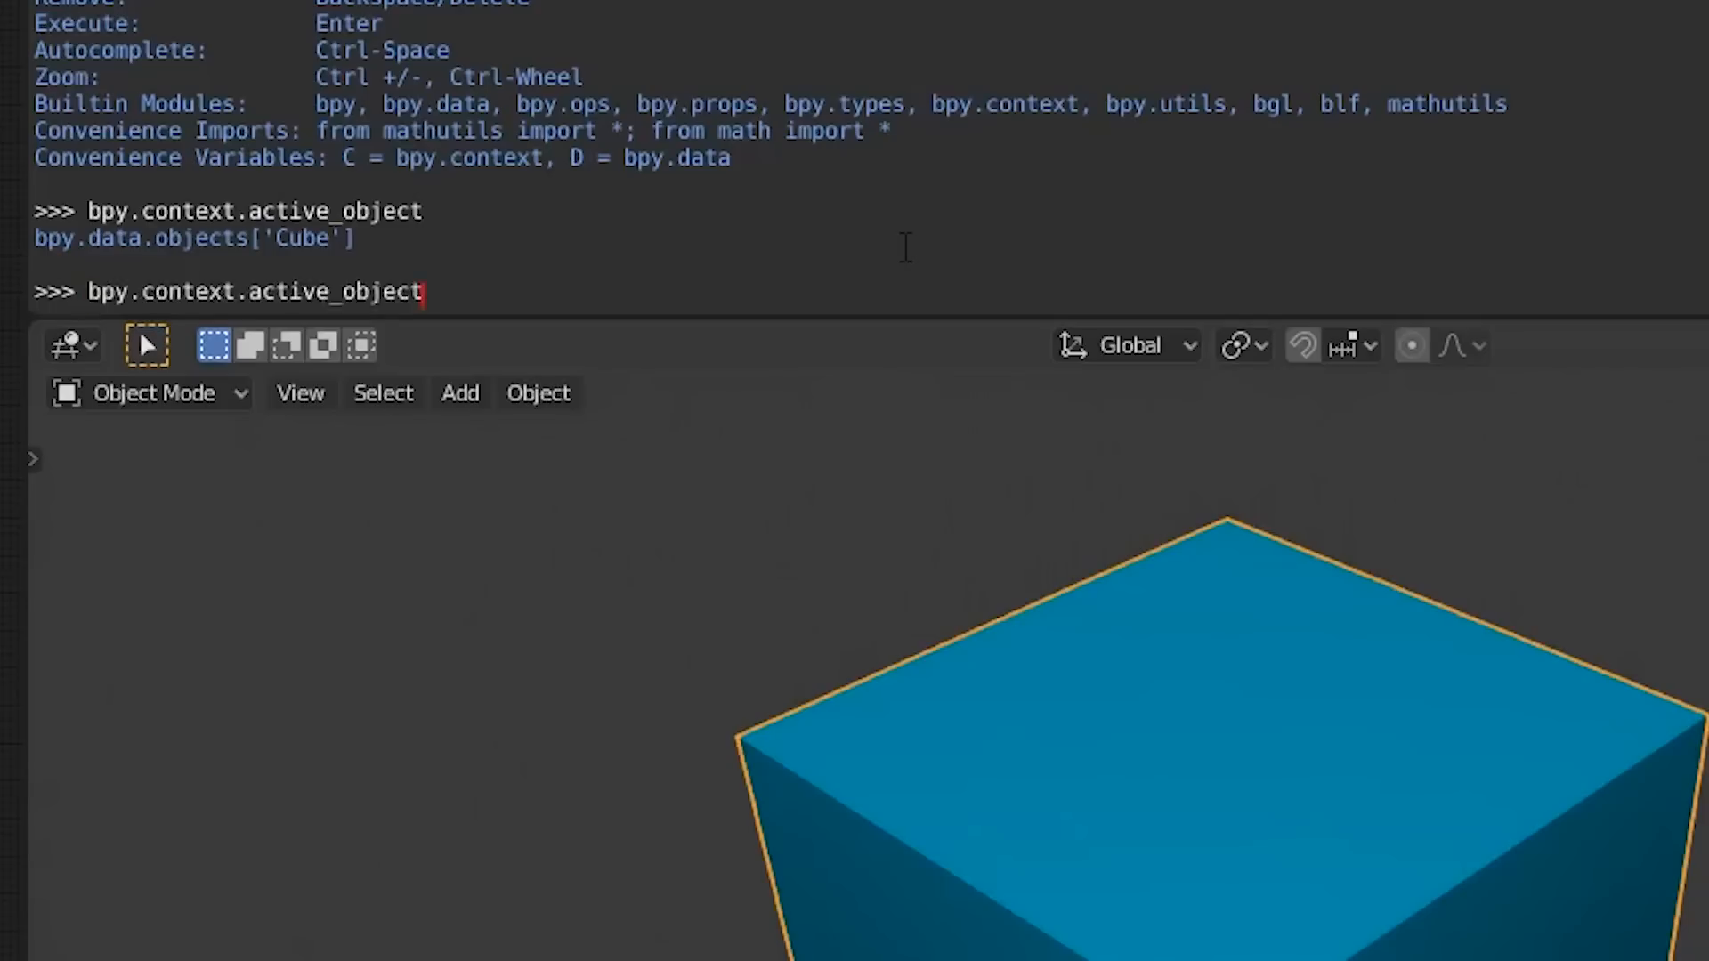
type(".")
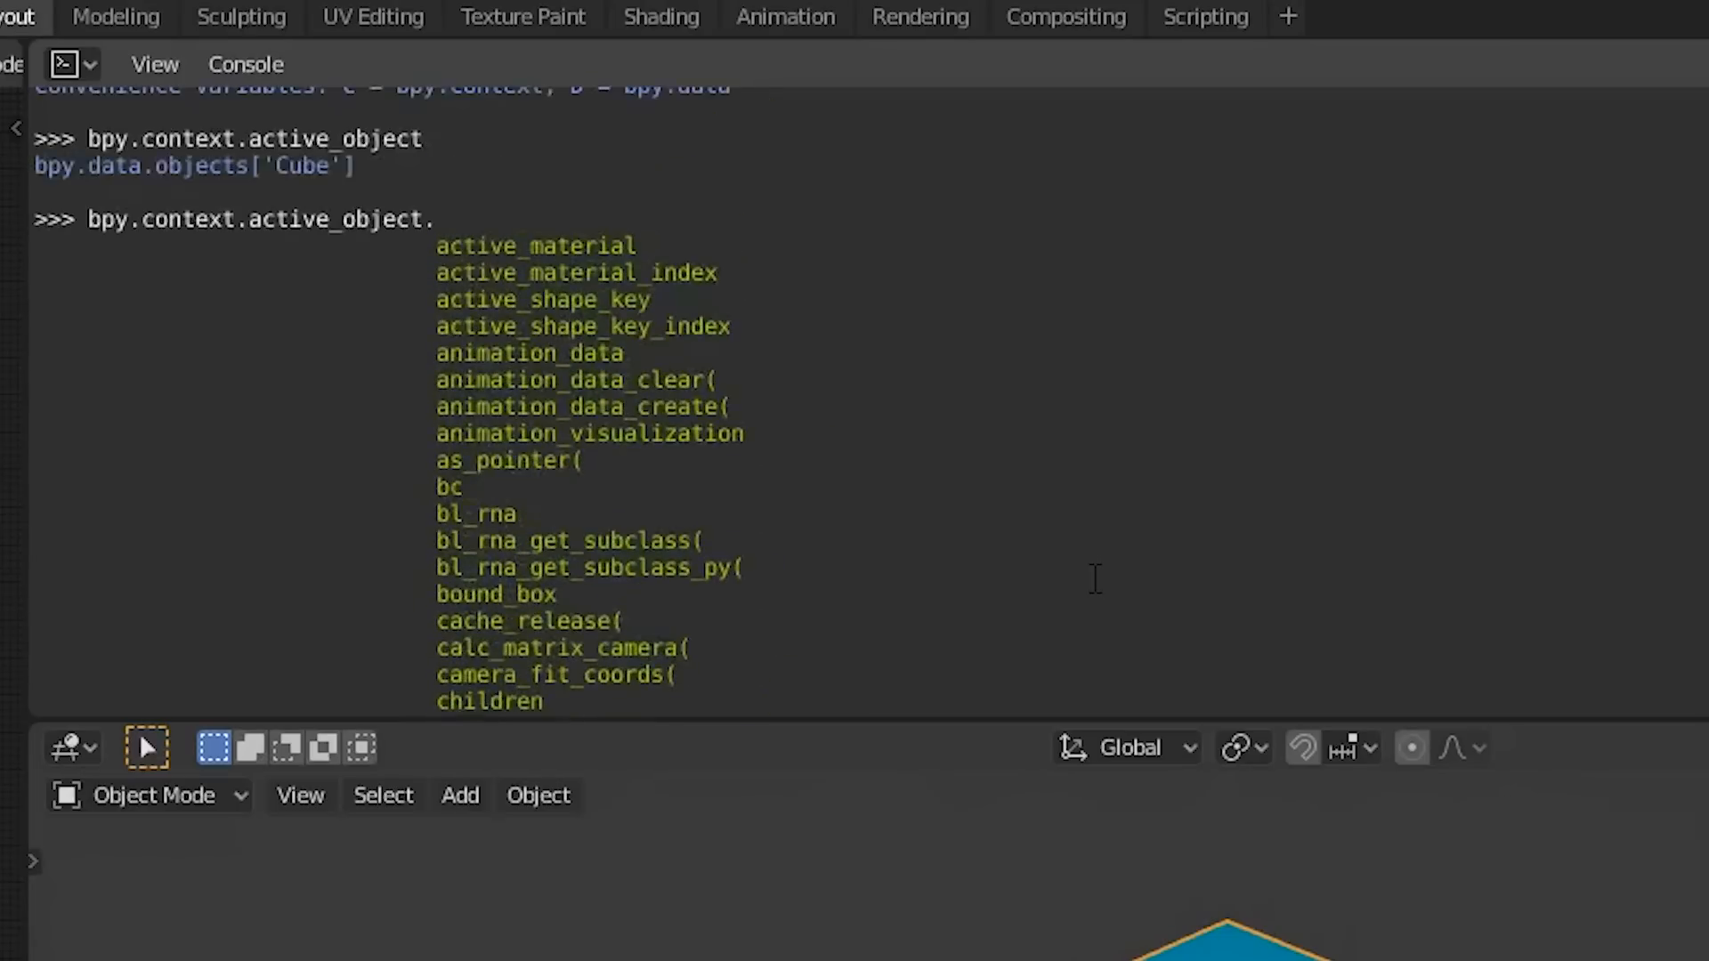
scroll("down", 3)
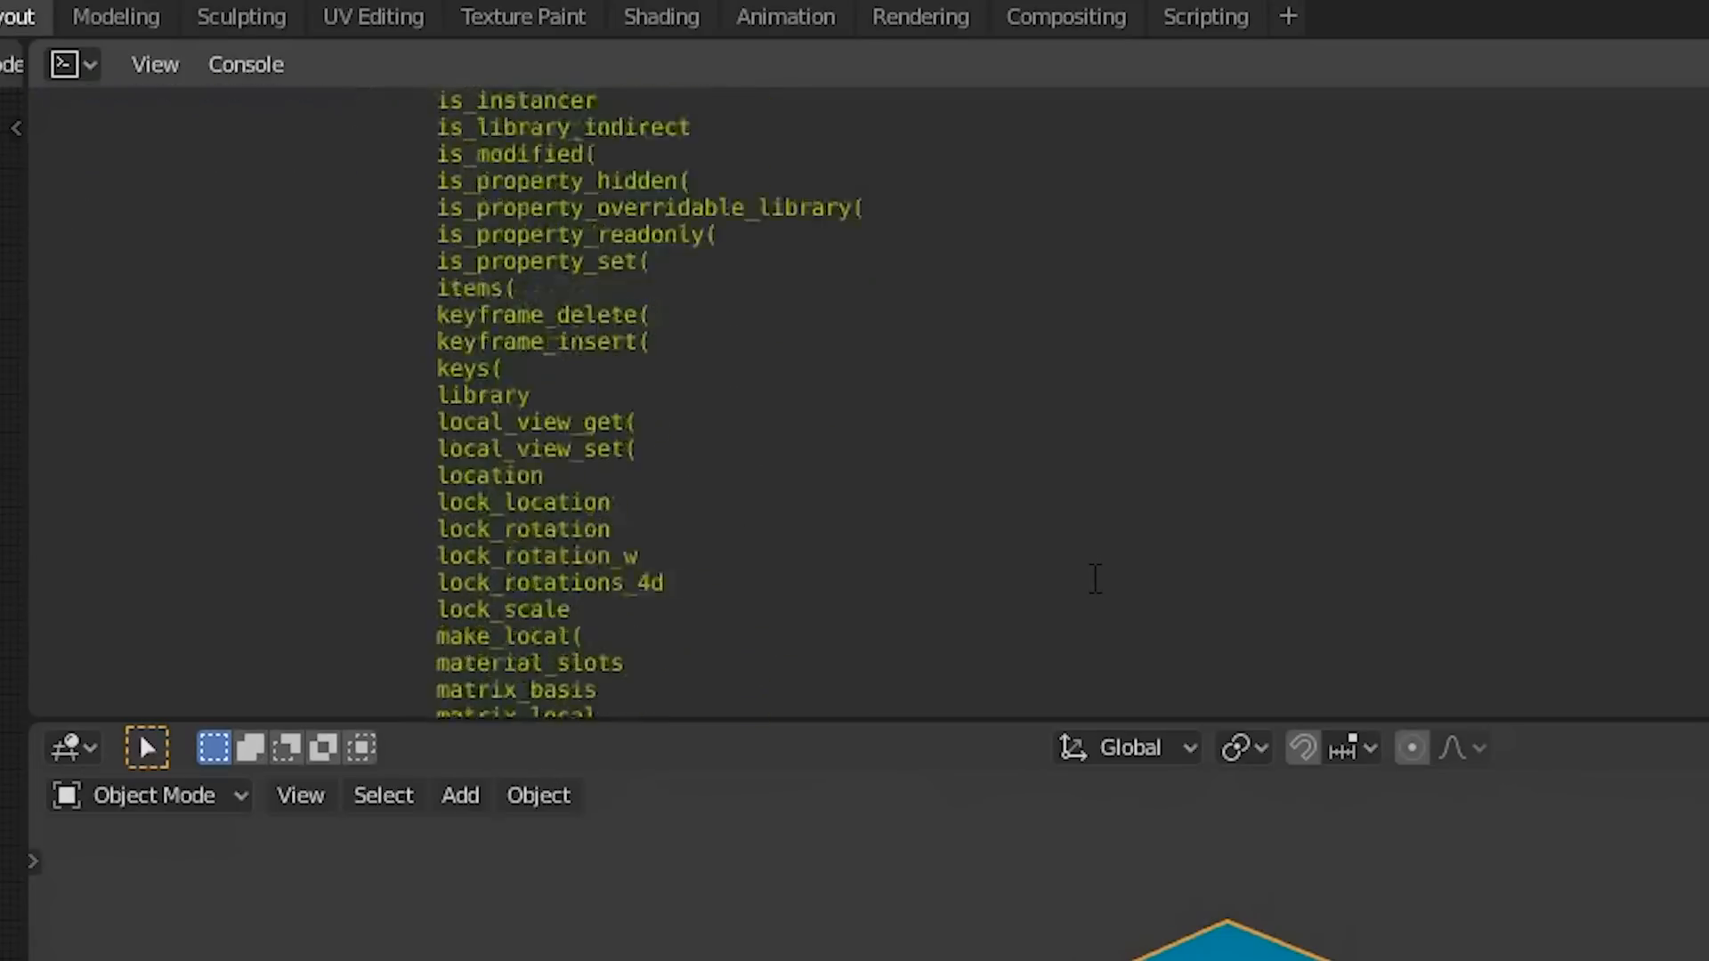